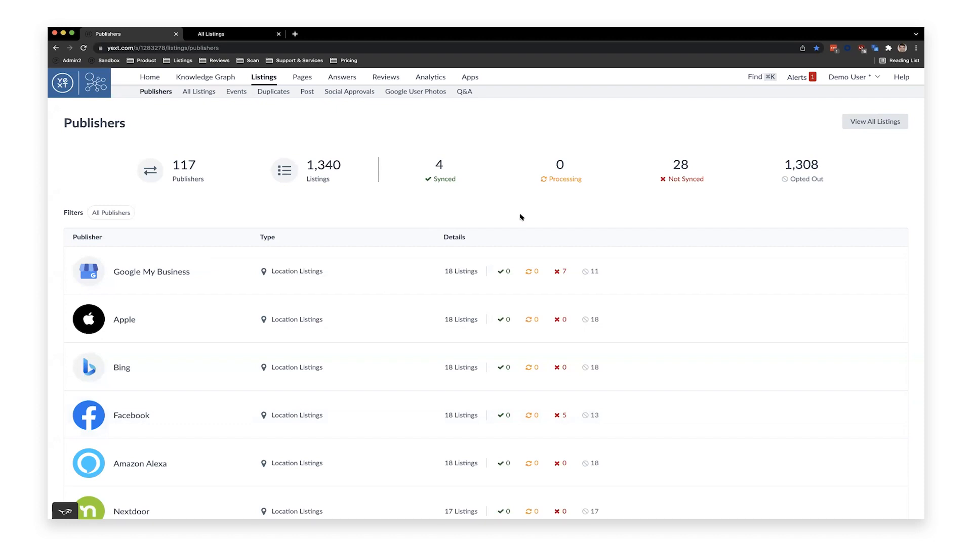
mouse_move(490, 224)
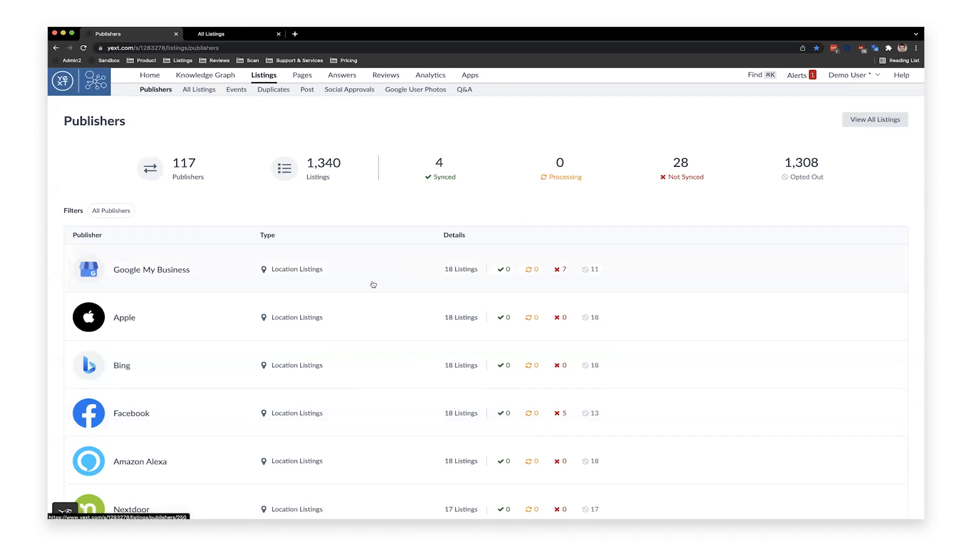
Open the Google My Business row to view its 18 listings, 7 not synced and 11 opted out.
scroll("down", 3)
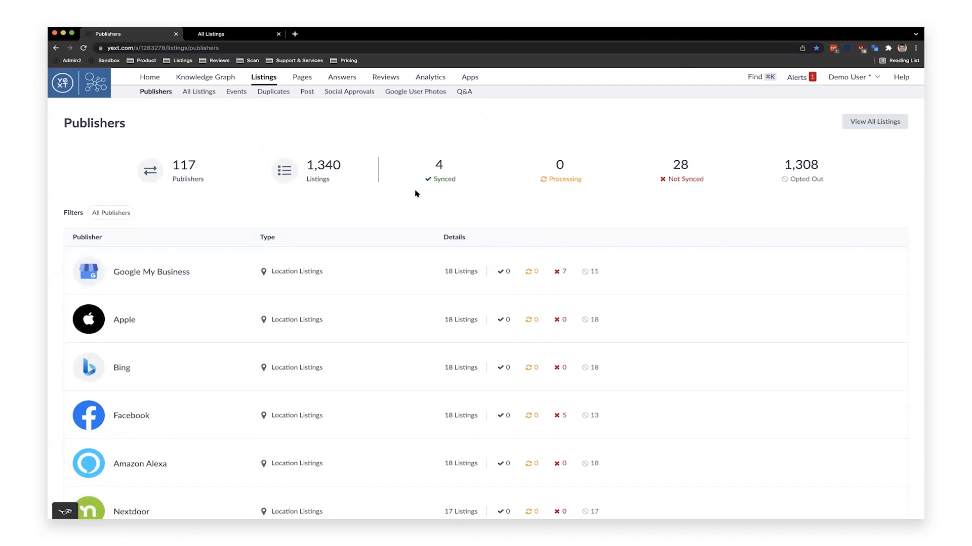
mouse_move(515, 206)
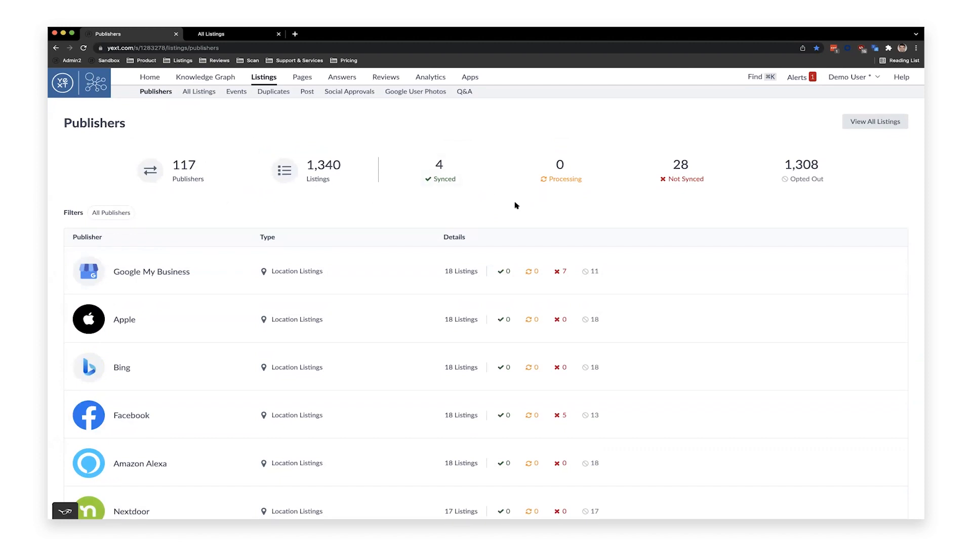
mouse_move(502, 273)
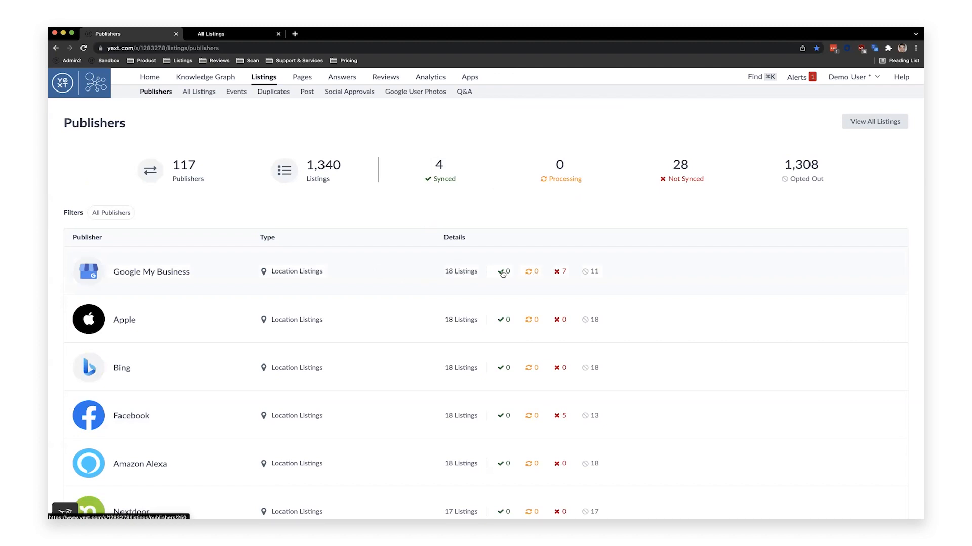
mouse_move(412, 222)
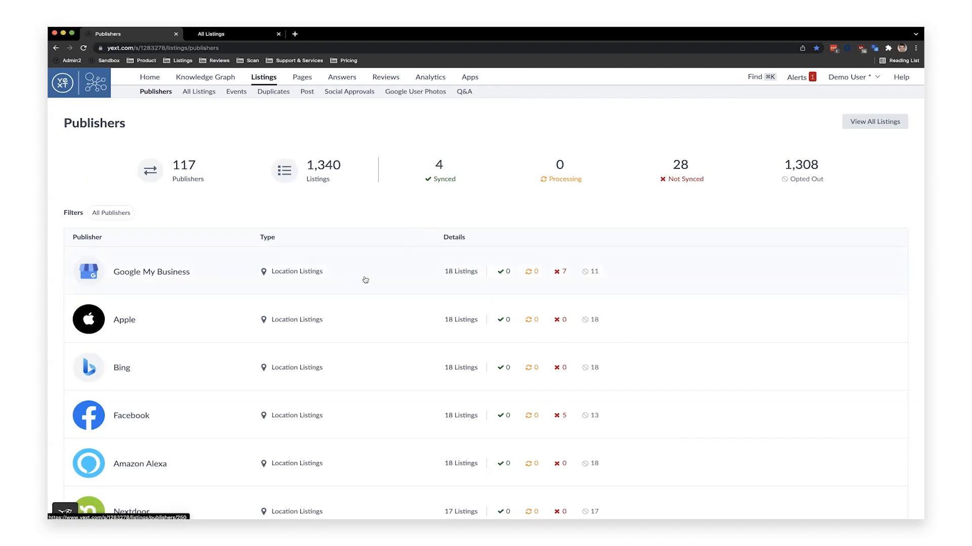
left_click(178, 271)
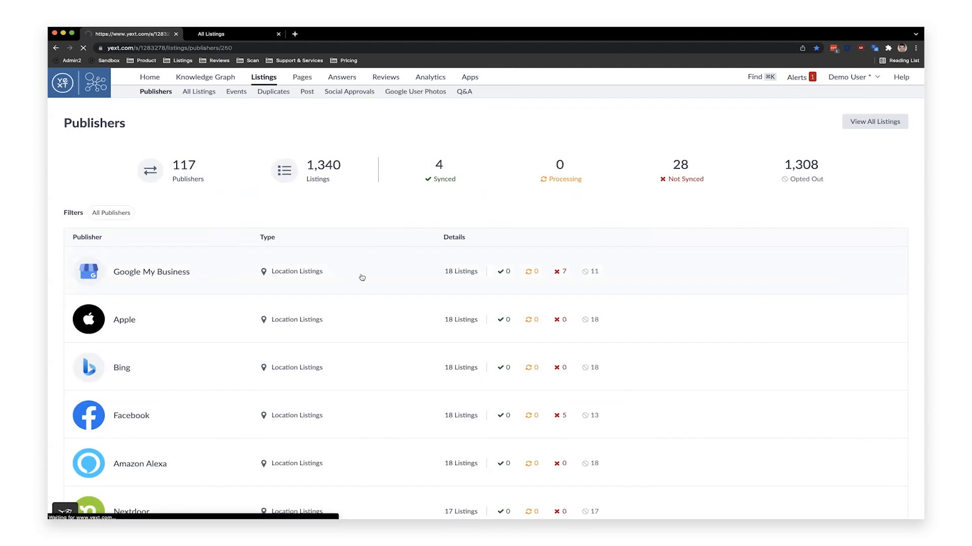
left_click(151, 271)
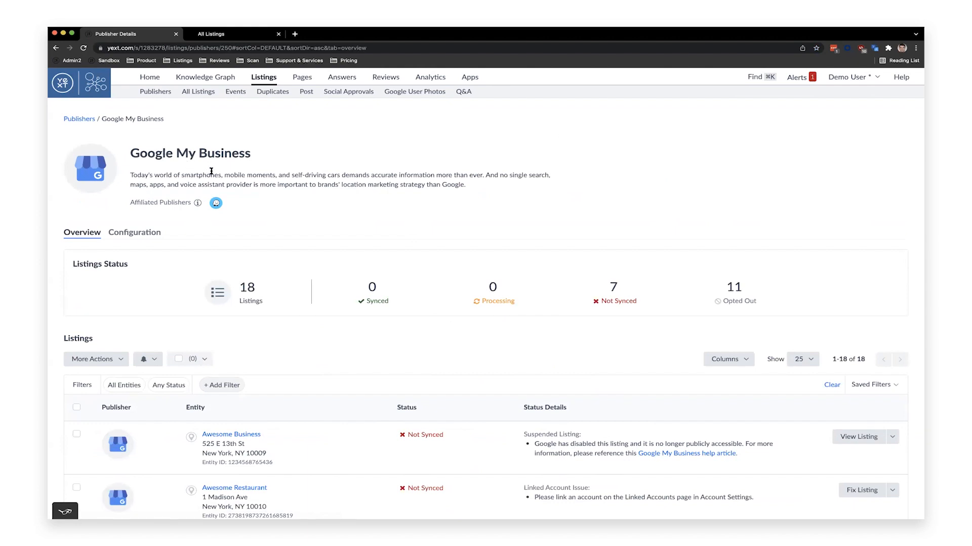
mouse_move(215, 203)
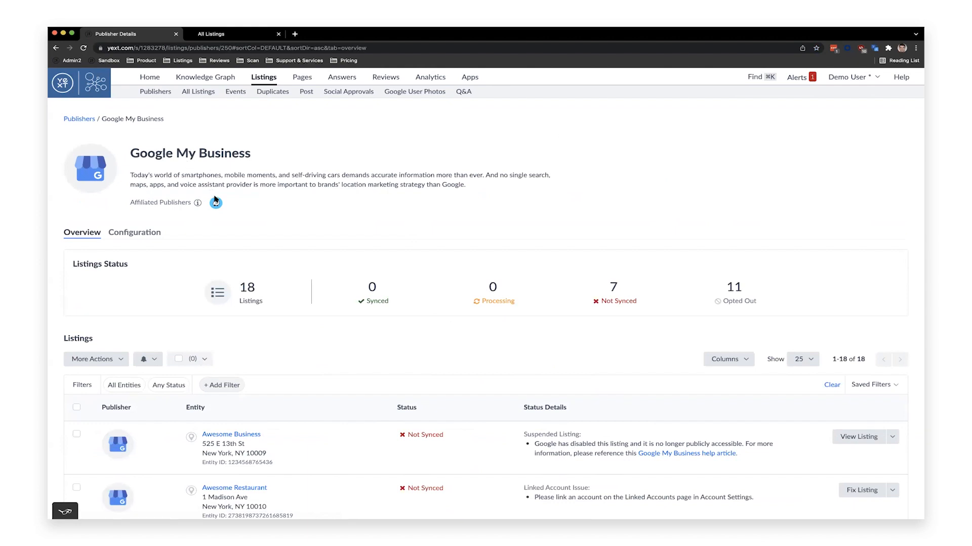
mouse_move(215, 203)
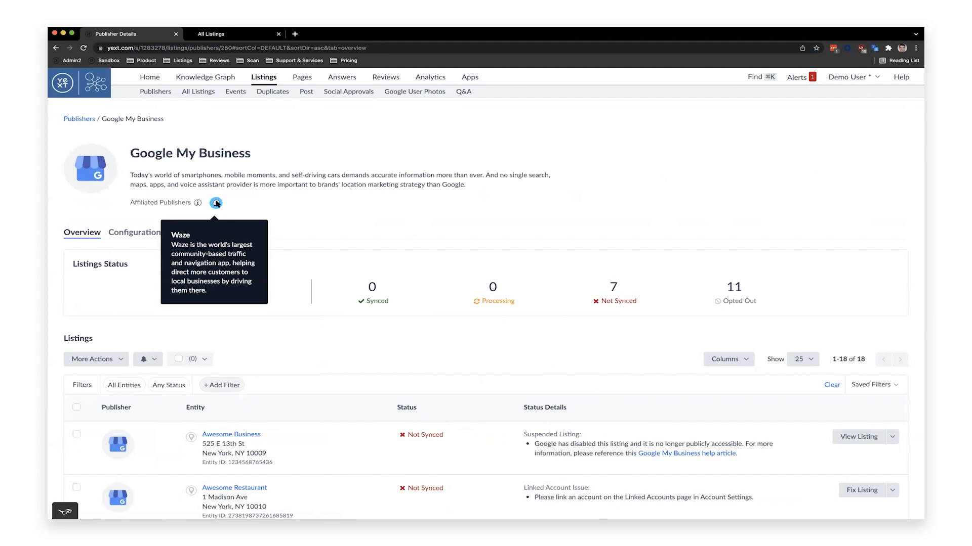
mouse_move(269, 204)
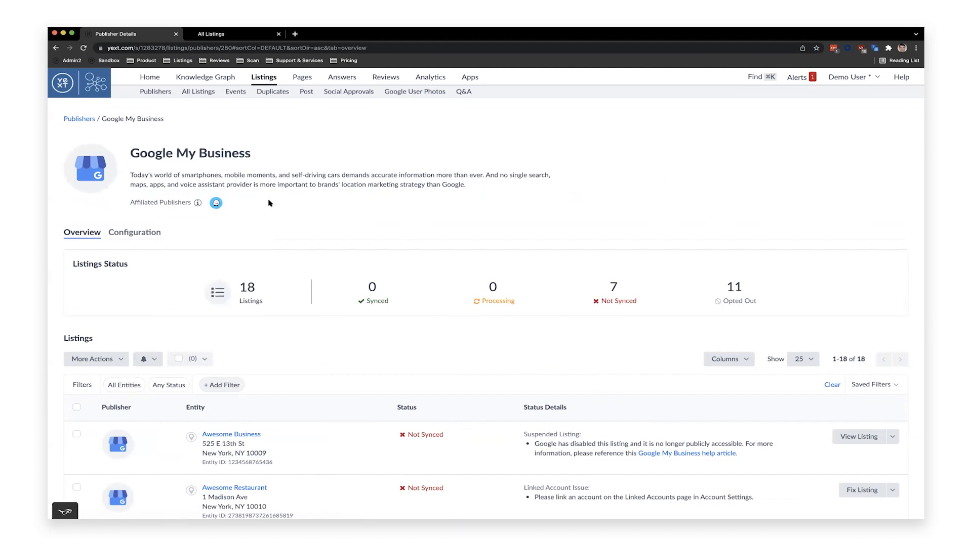
mouse_move(396, 300)
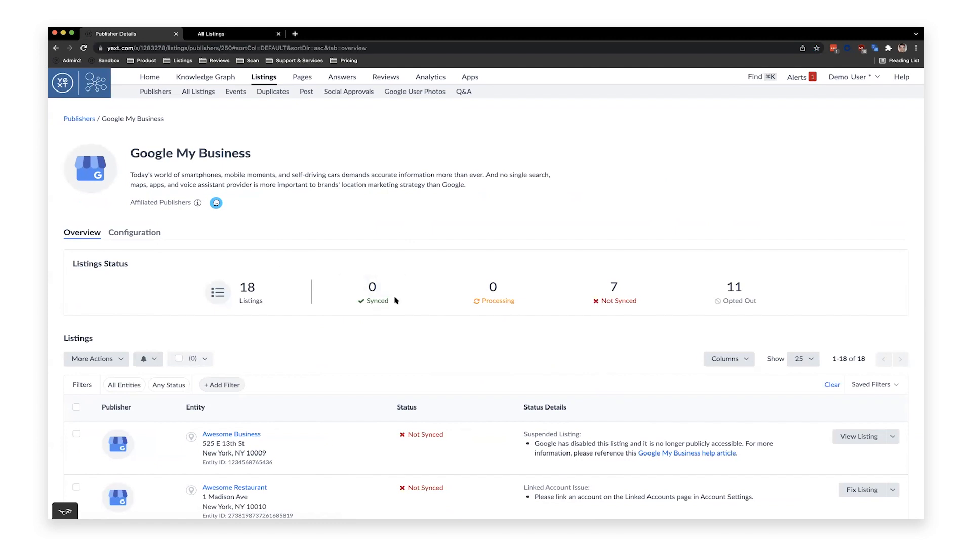
scroll("down", 3)
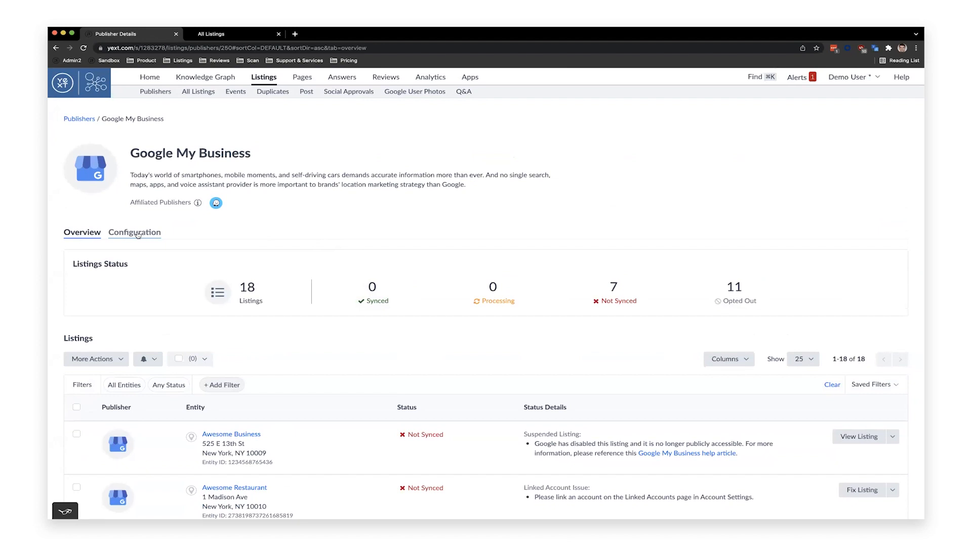
Show the Configuration view listing Google My Business field syncing and Knowledge Graph mappings.
left_click(134, 232)
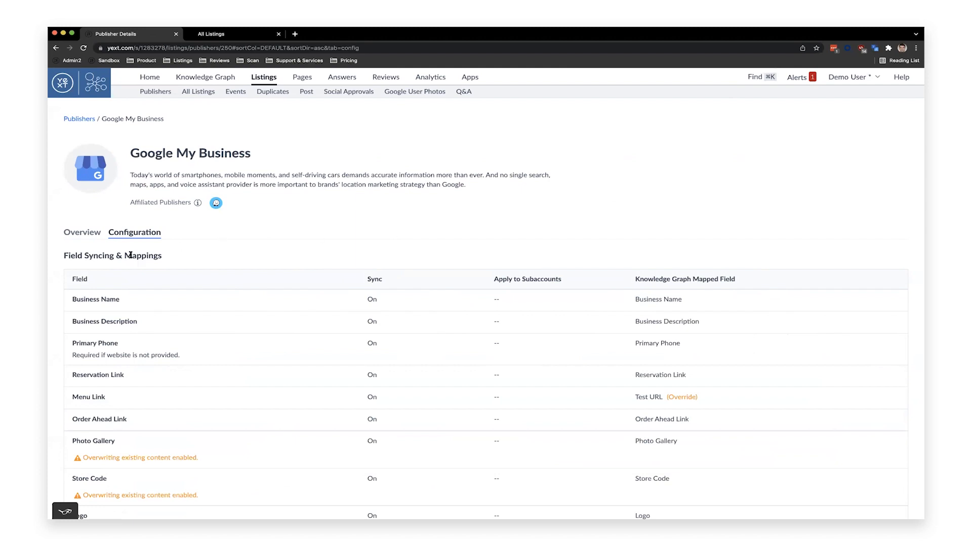
mouse_move(215, 247)
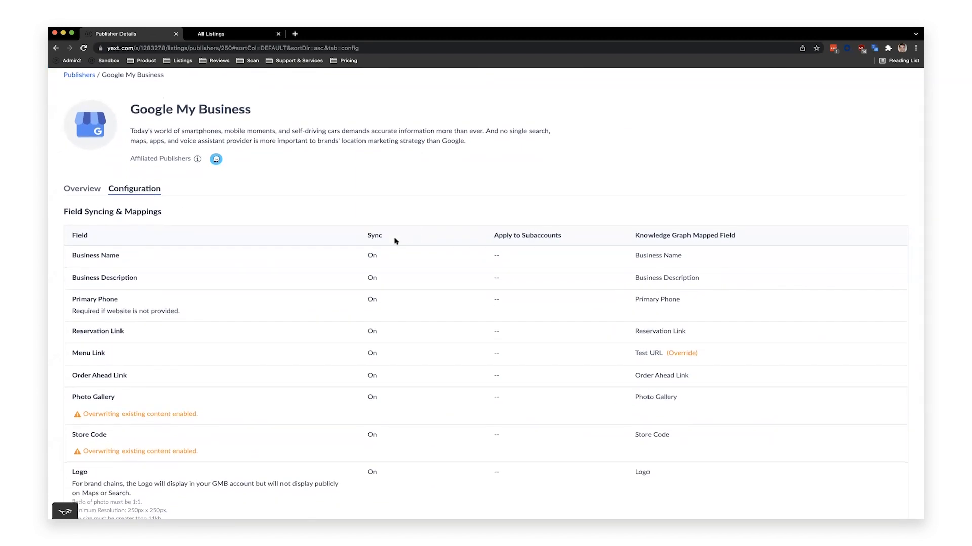
scroll("down", 3)
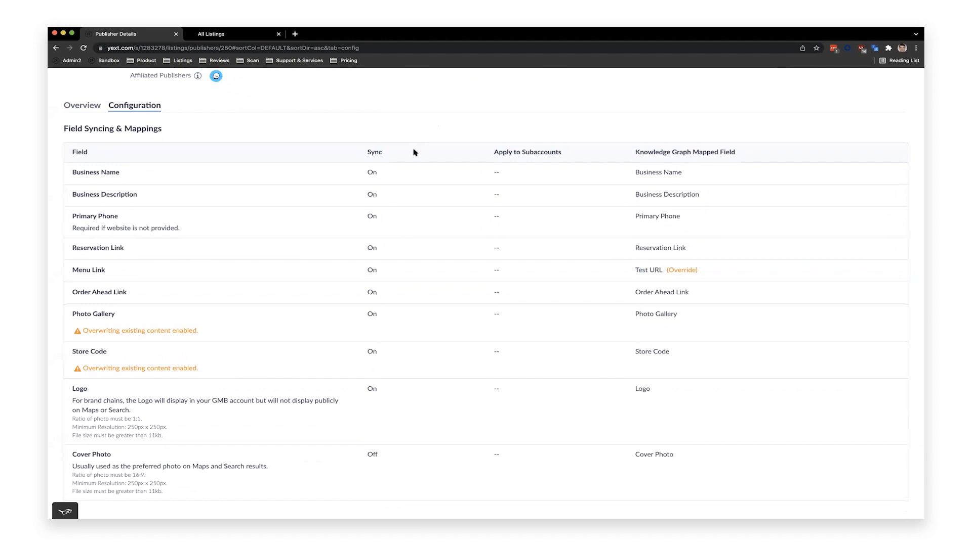
mouse_move(408, 208)
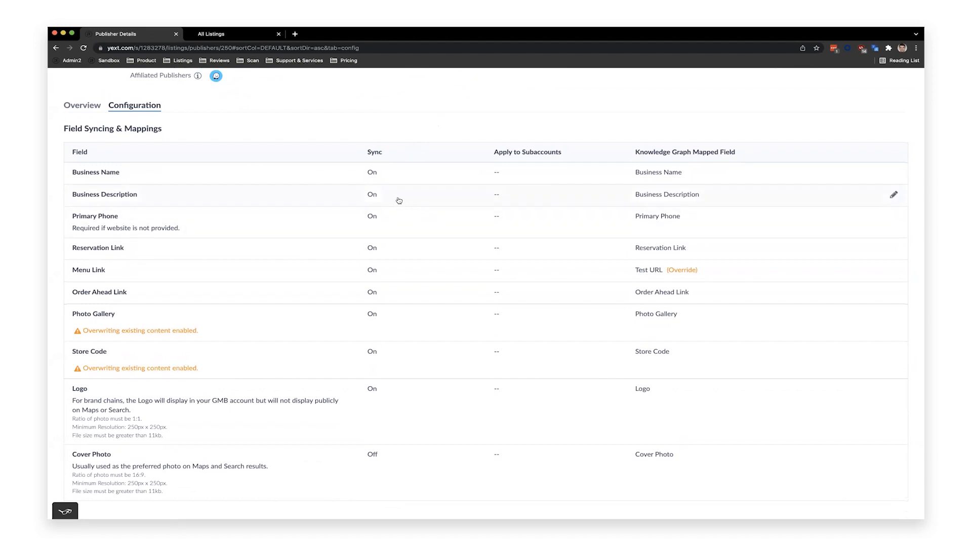
Map the Business Description field to the Knowledge Graph's Short Description.
left_click(892, 195)
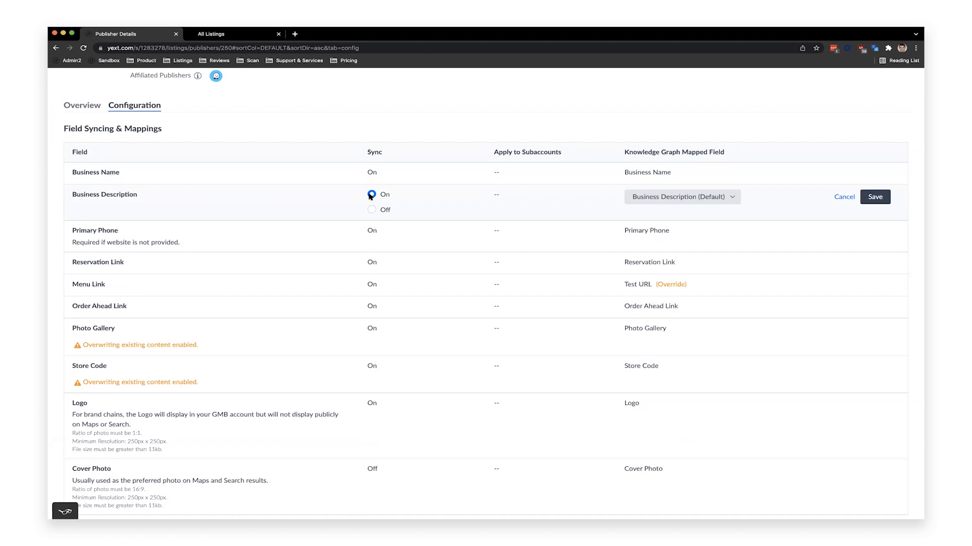
mouse_move(559, 205)
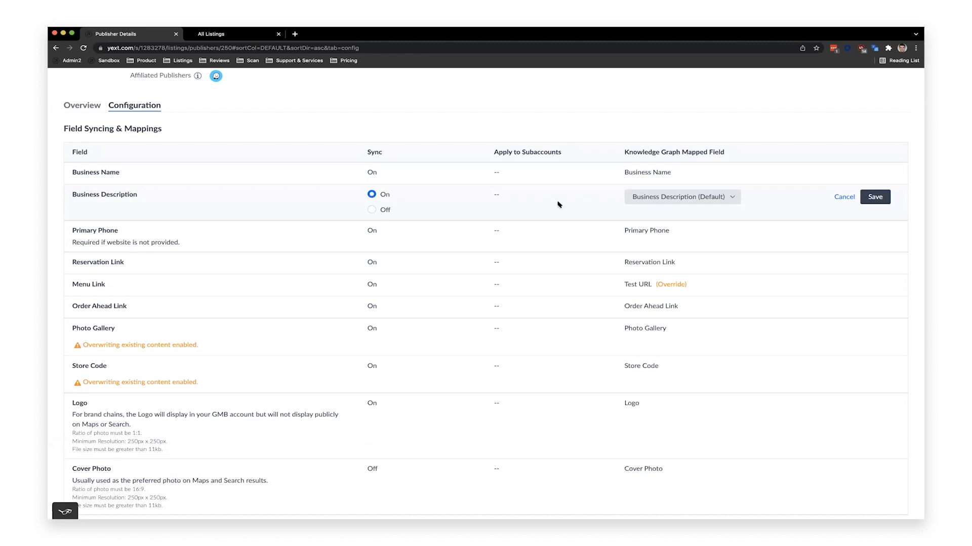
mouse_move(696, 157)
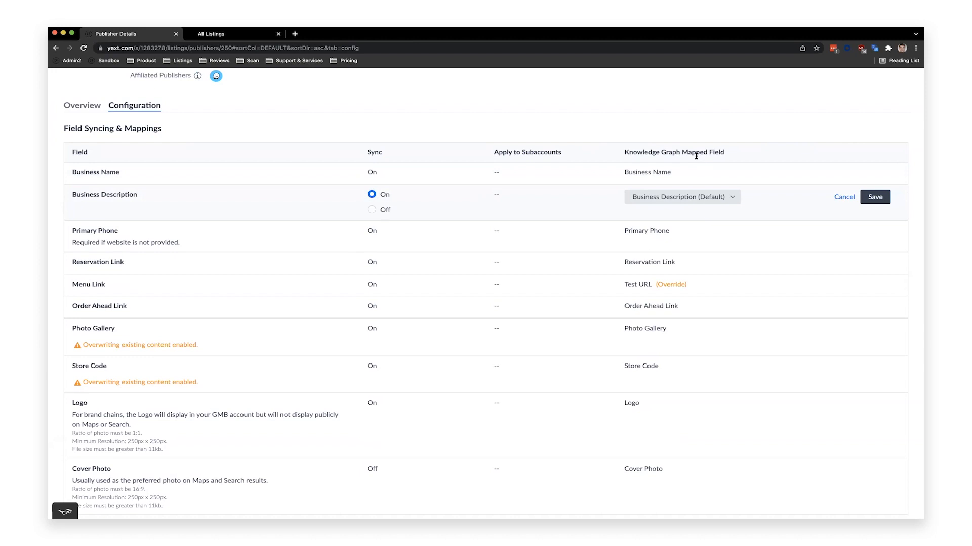
mouse_move(613, 212)
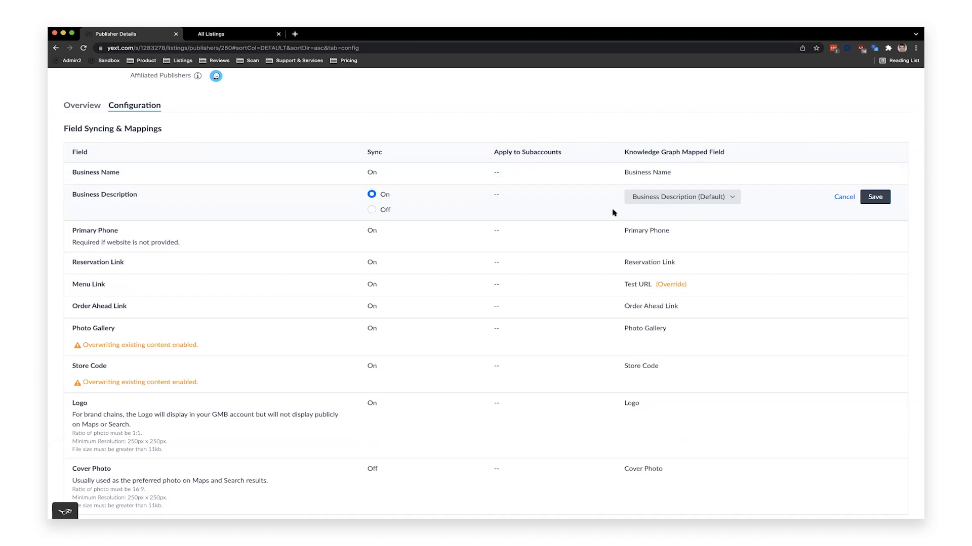
mouse_move(397, 181)
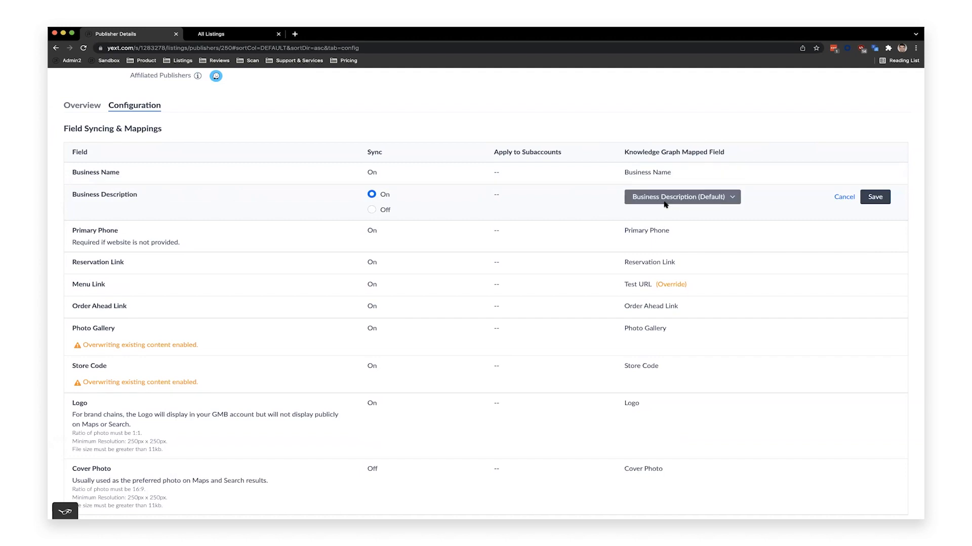
mouse_move(126, 204)
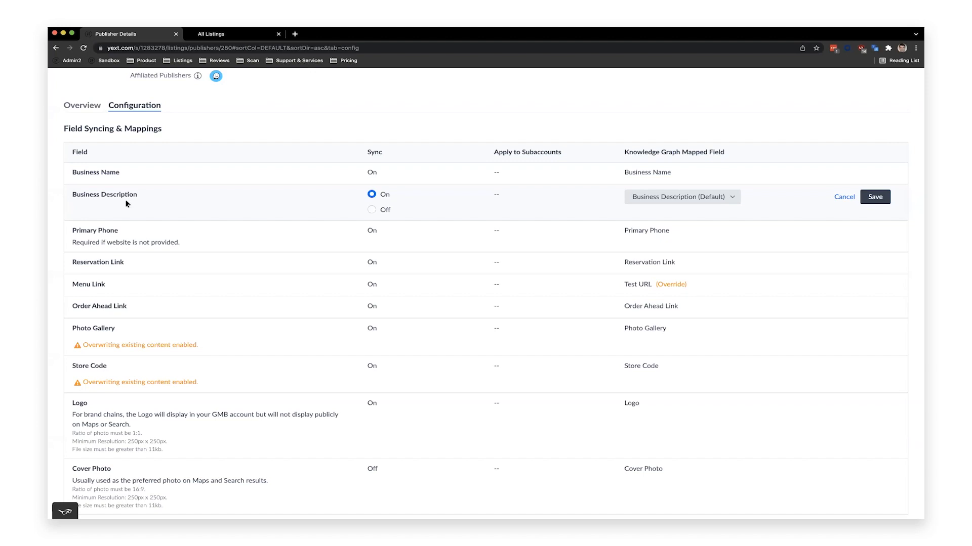
mouse_move(401, 190)
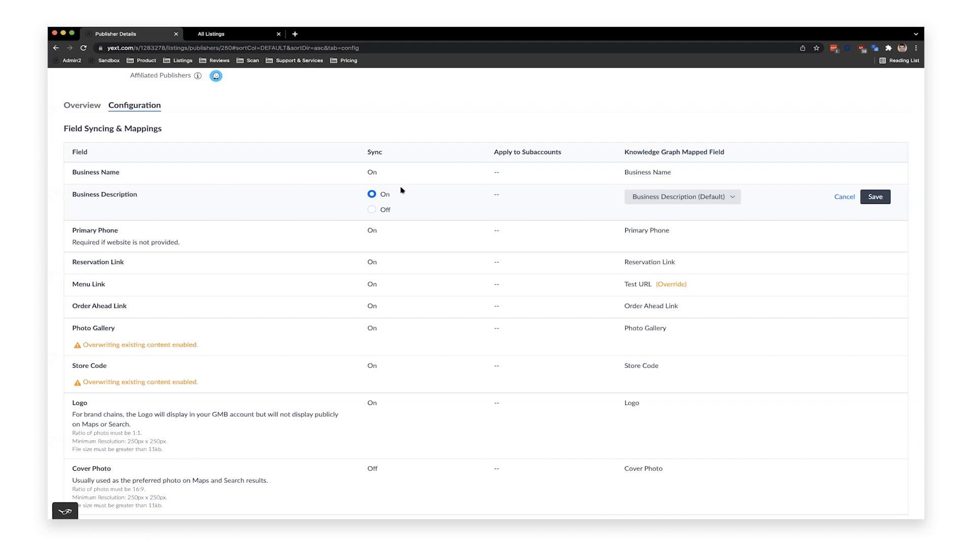
left_click(682, 196)
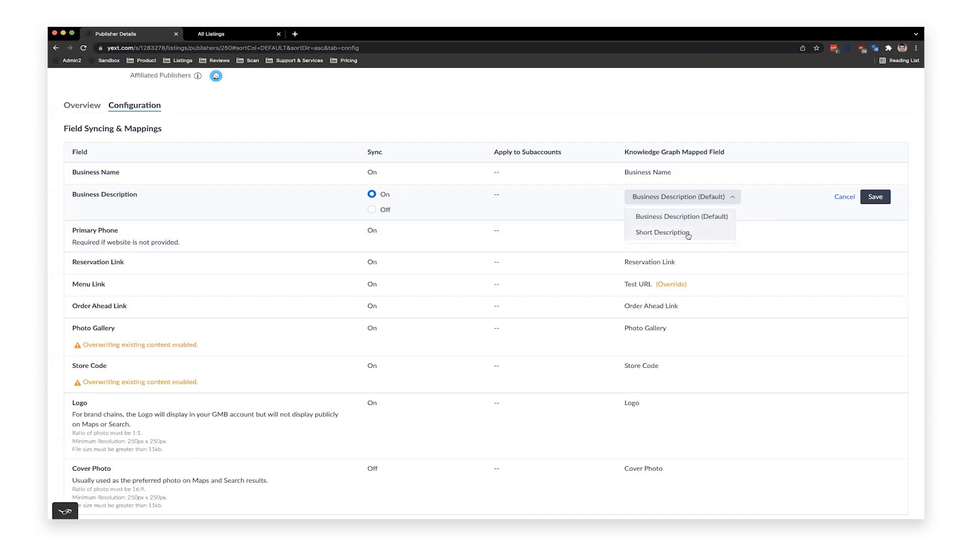
mouse_move(682, 237)
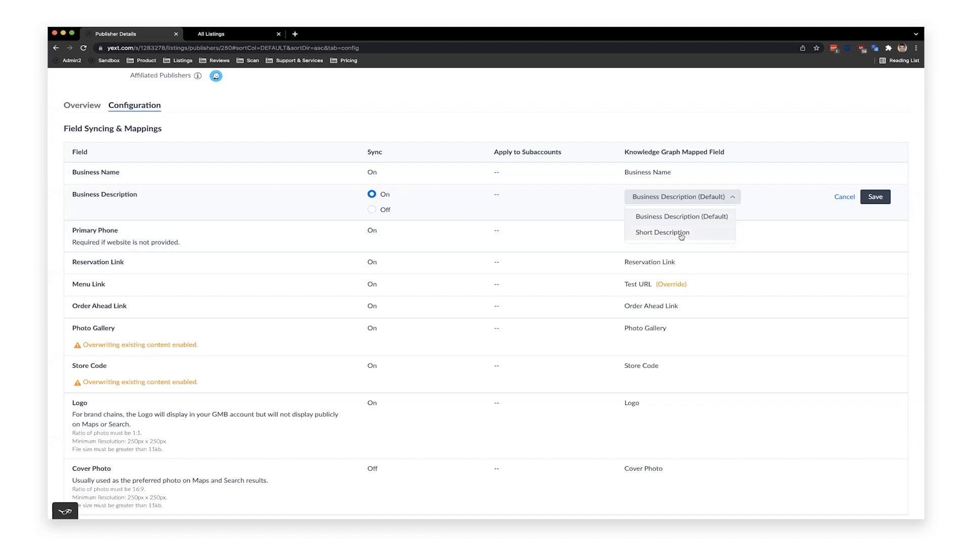
left_click(662, 233)
type("bro")
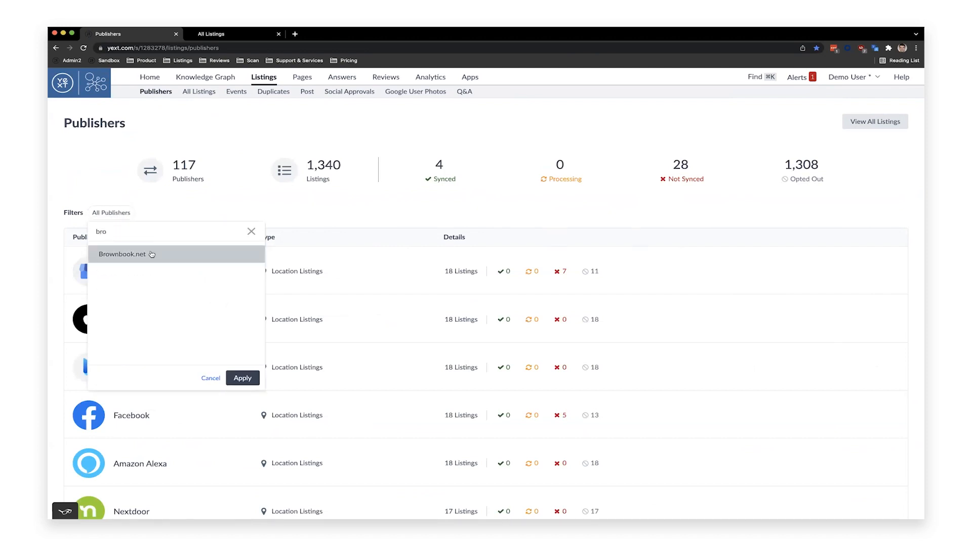
Filter the Publishers list by searching 'bro' and selecting Brownbook.net.
left_click(243, 378)
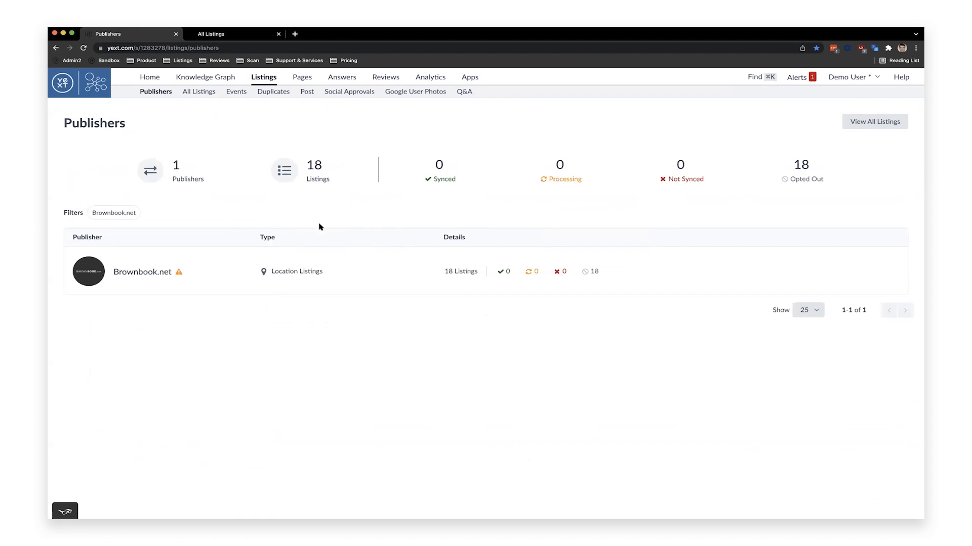
mouse_move(178, 273)
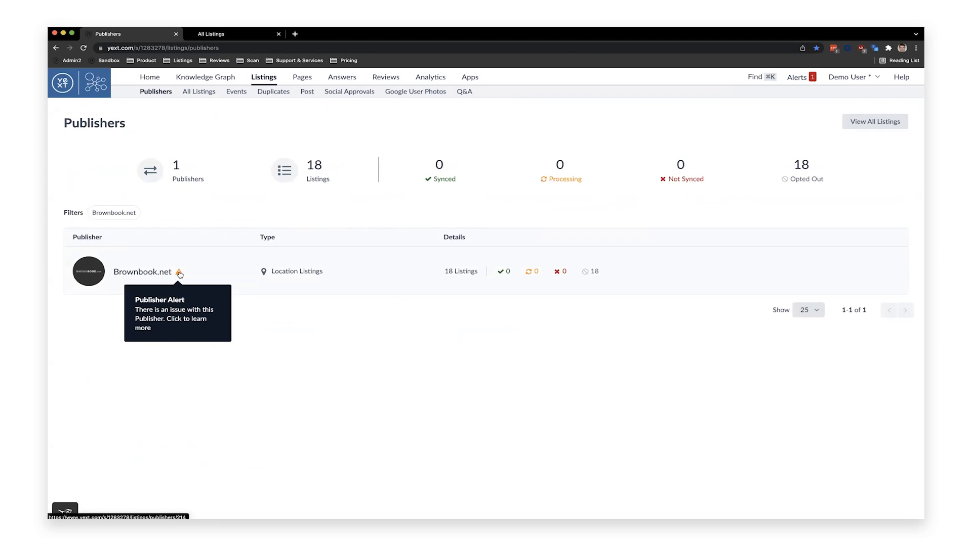
Open Brownbook.net via its warning icon to read the data-syncing-disabled alert.
left_click(179, 271)
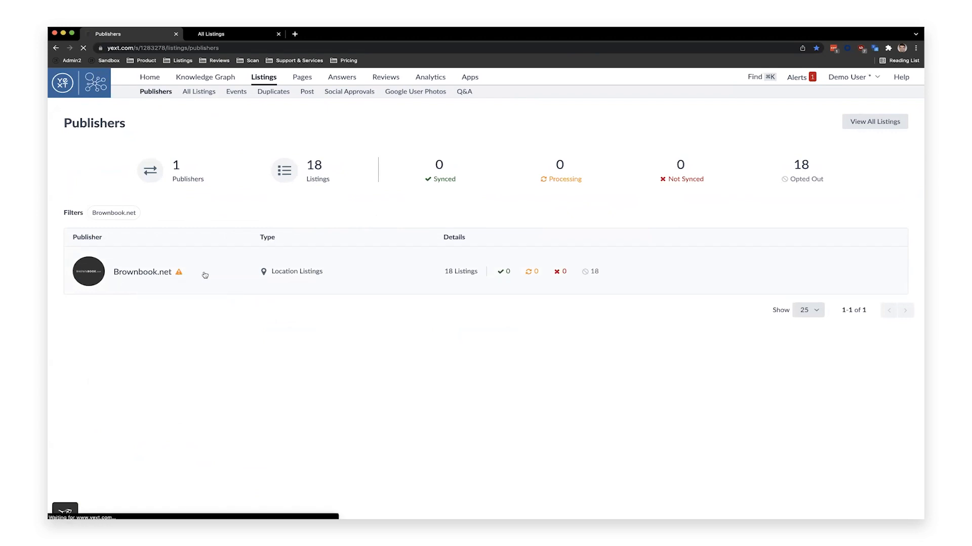
left_click(141, 271)
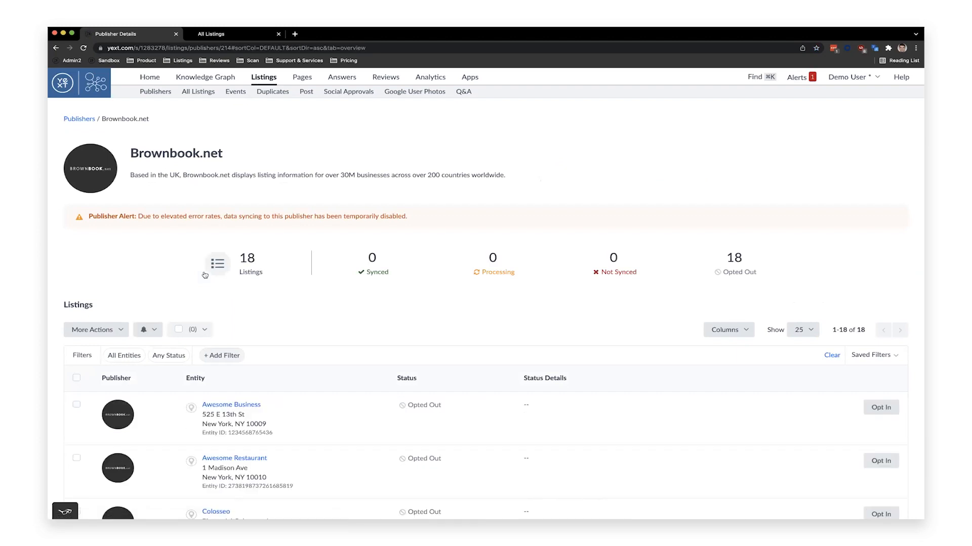
mouse_move(307, 196)
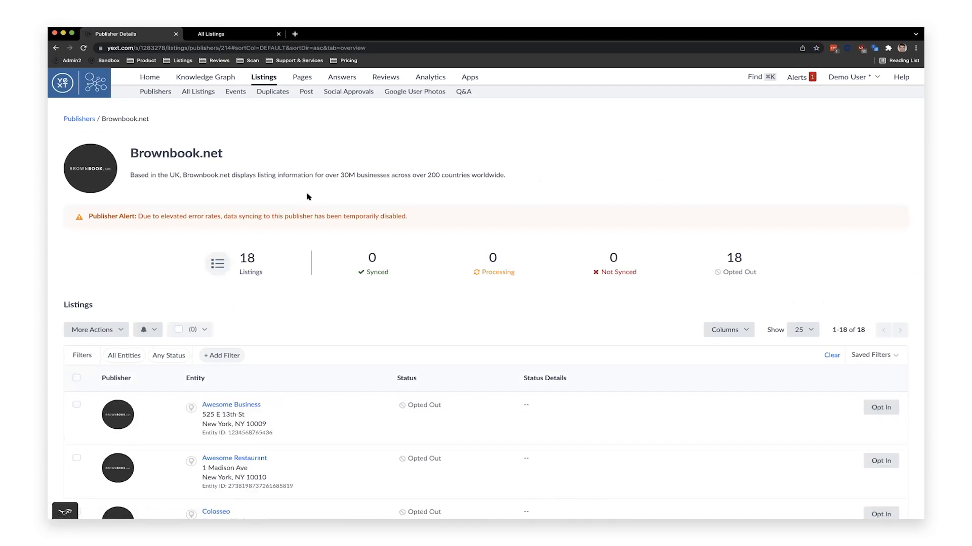
mouse_move(188, 200)
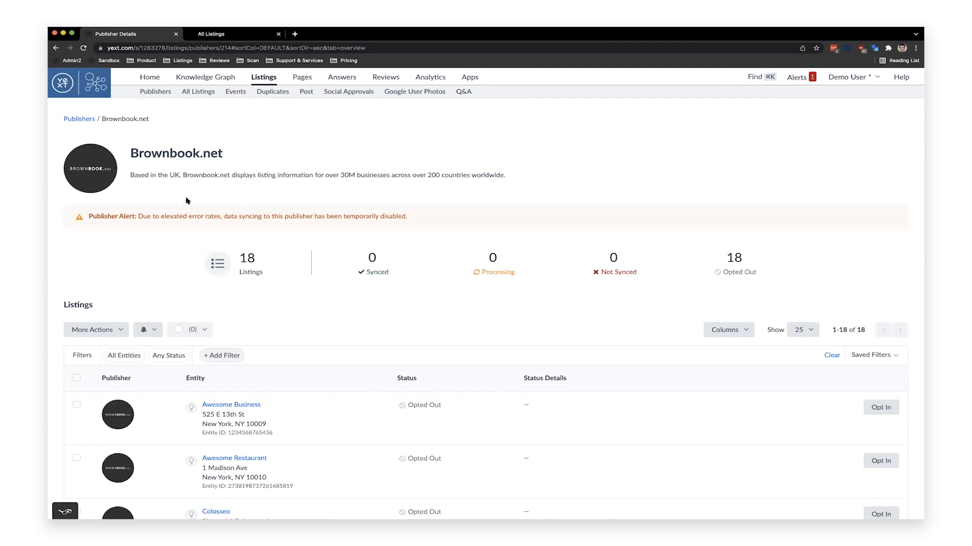
mouse_move(184, 198)
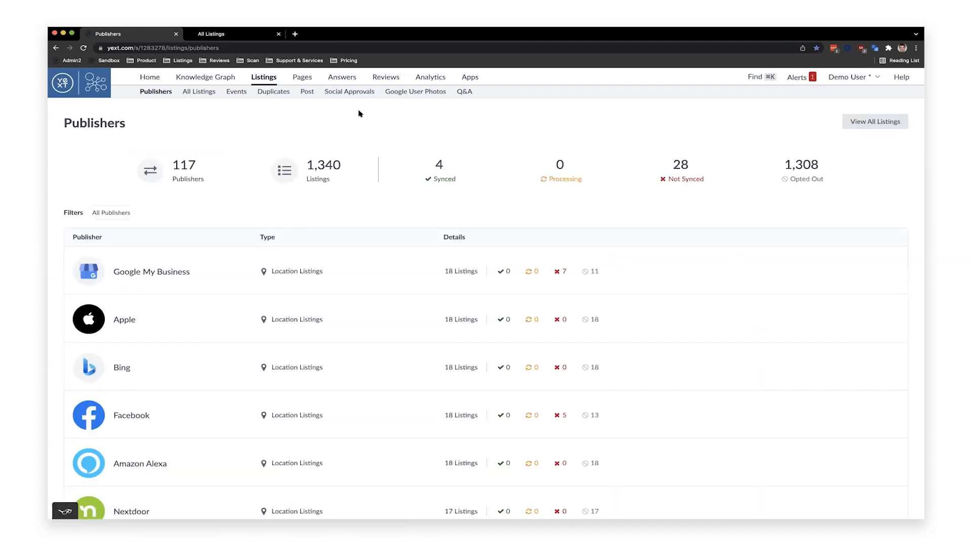
mouse_move(363, 114)
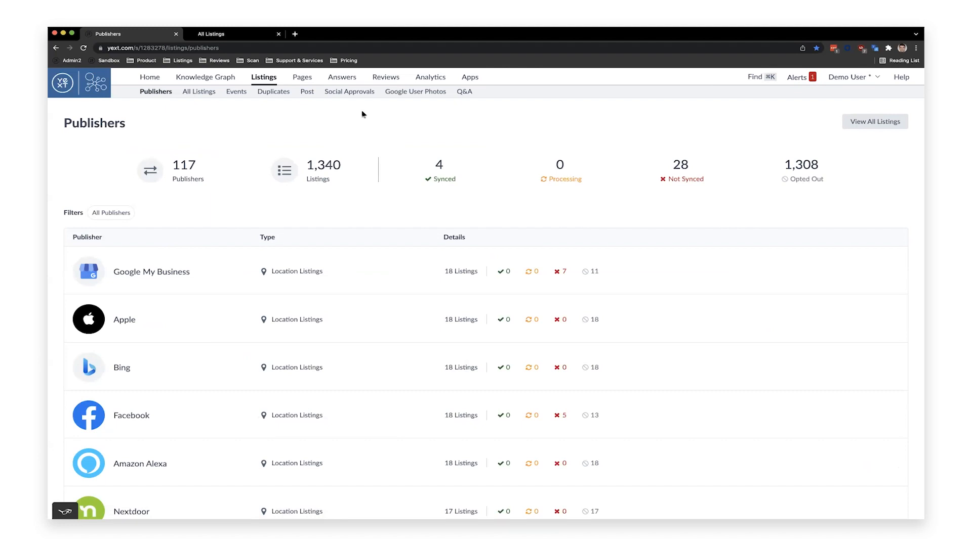
Switch to All Listings and reveal the saved filters (Calvin Filter, NY, NY locations).
left_click(198, 91)
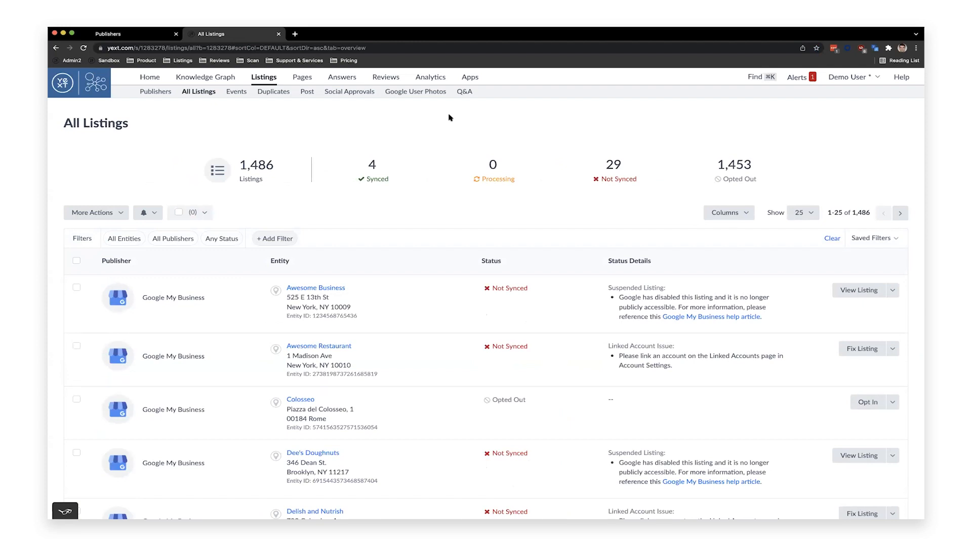
mouse_move(884, 243)
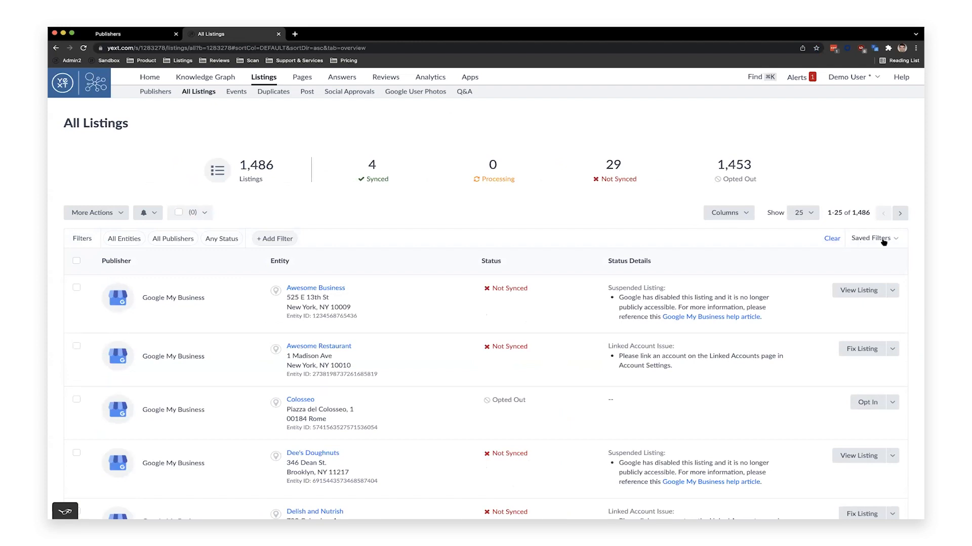
left_click(873, 237)
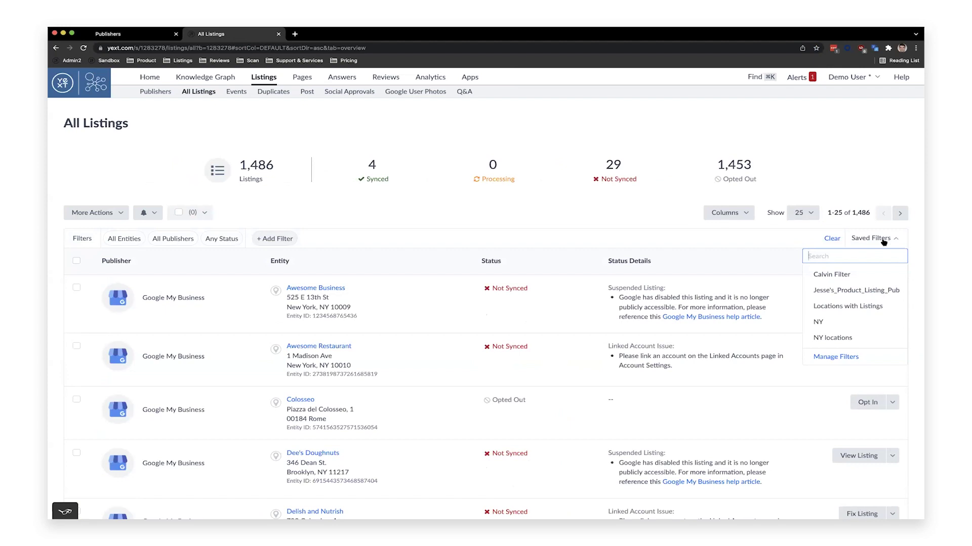
mouse_move(818, 278)
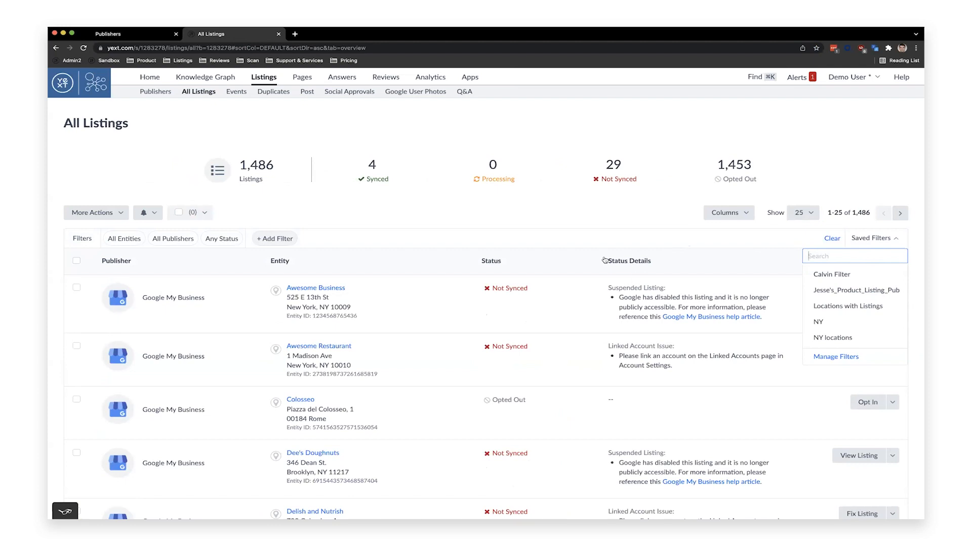
mouse_move(475, 342)
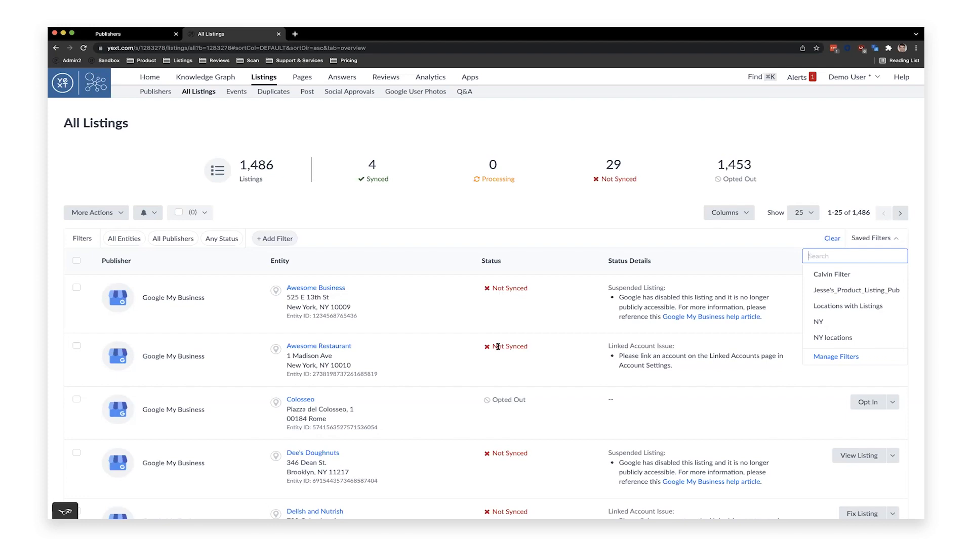
mouse_move(534, 348)
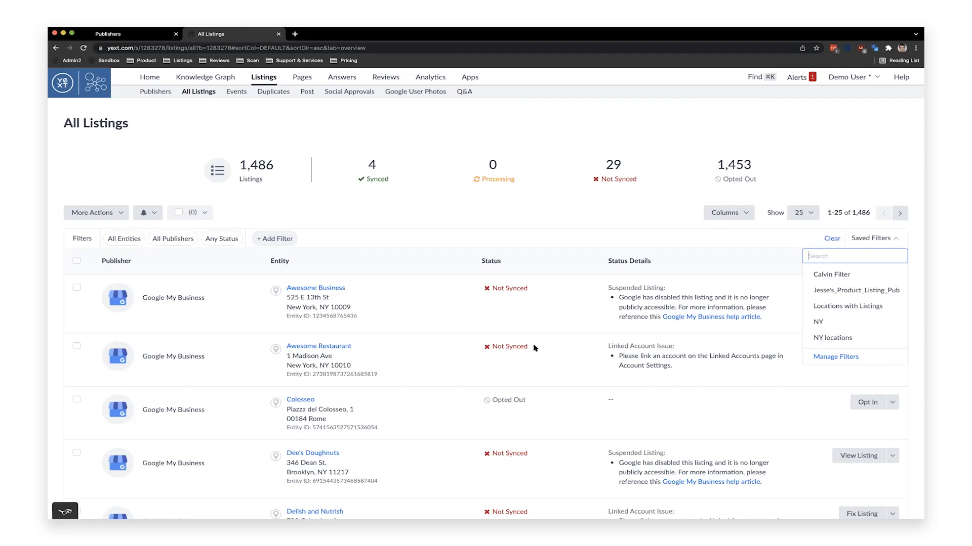
mouse_move(538, 347)
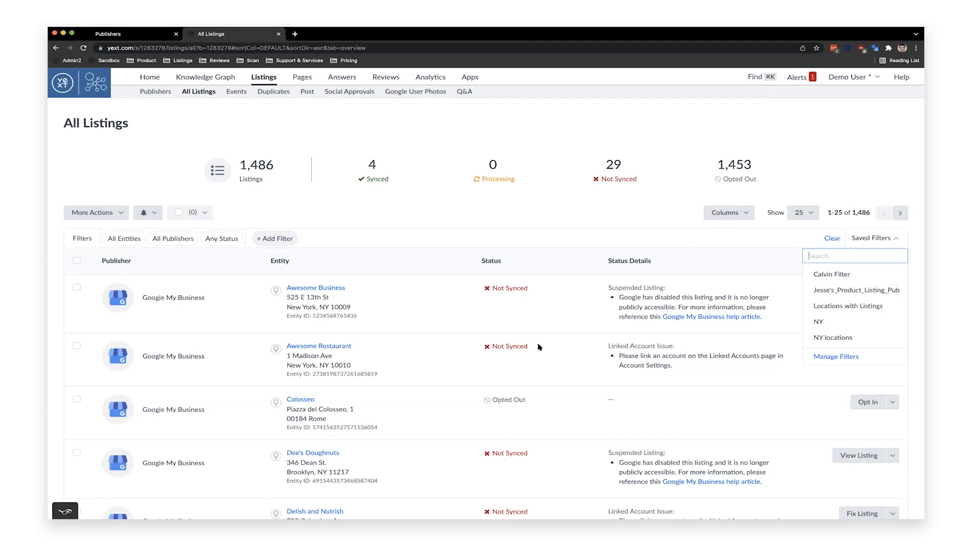
mouse_move(670, 272)
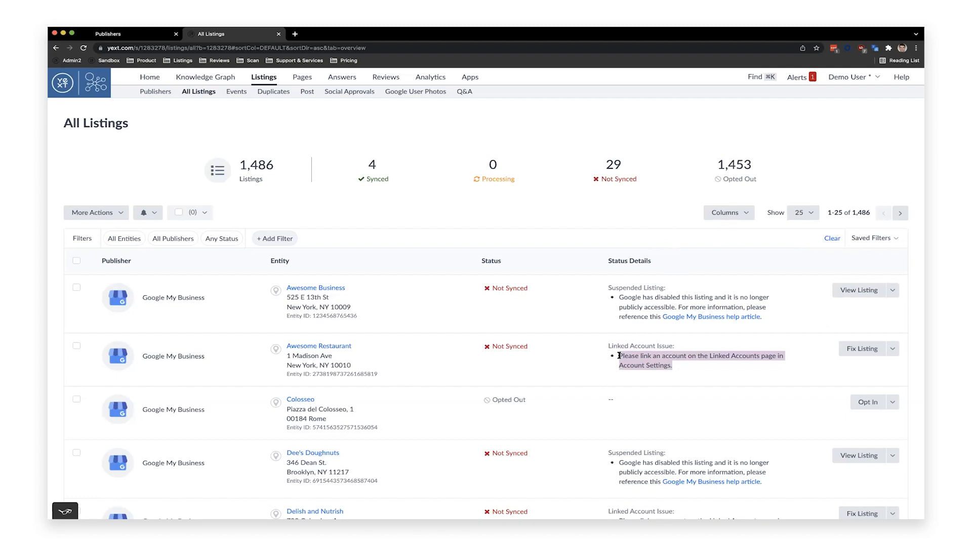
mouse_move(652, 356)
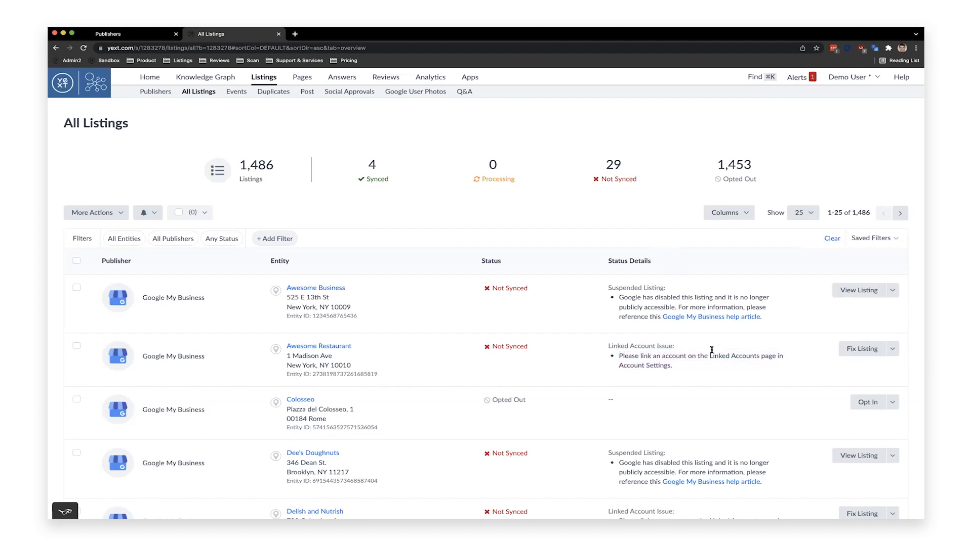
mouse_move(675, 364)
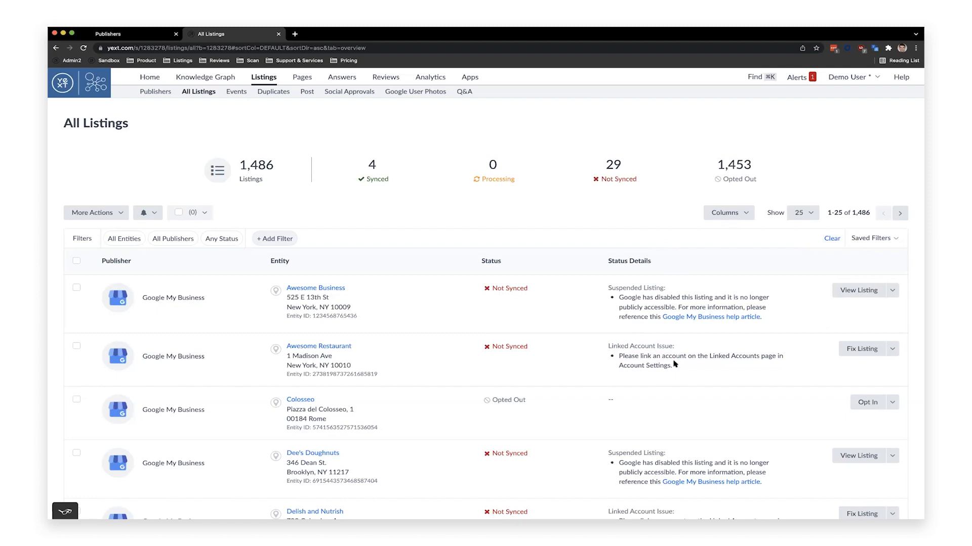
mouse_move(585, 312)
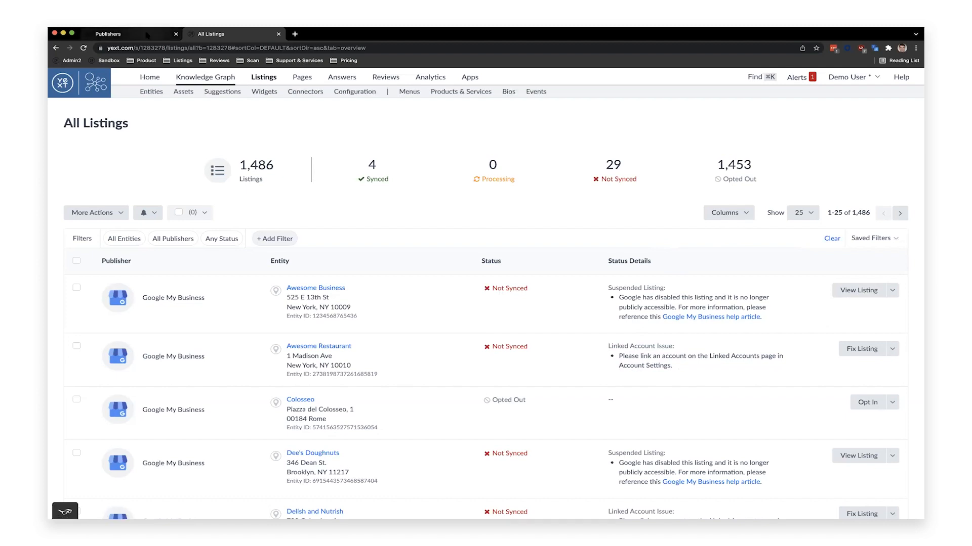
Return to the Publishers page showing 117 publishers and 1,340 listings.
left_click(106, 34)
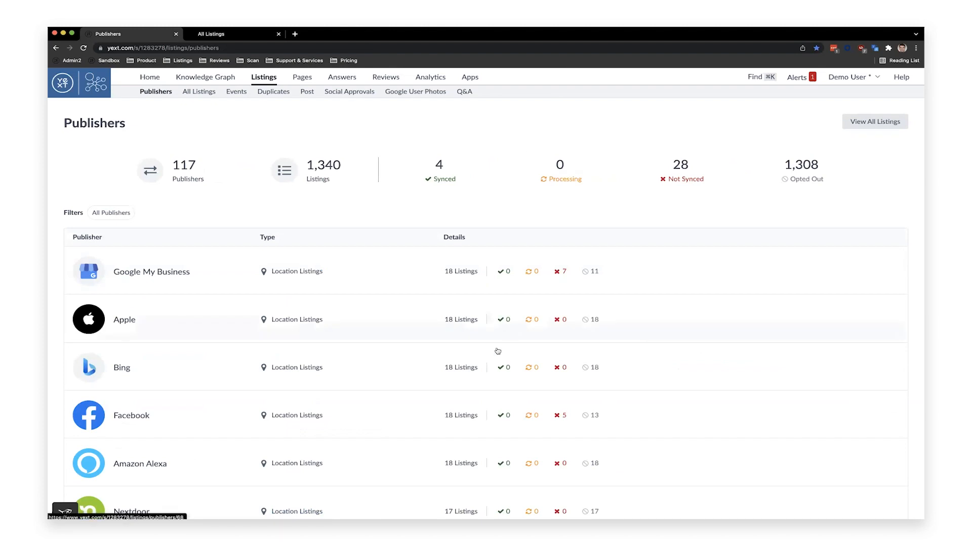
mouse_move(393, 509)
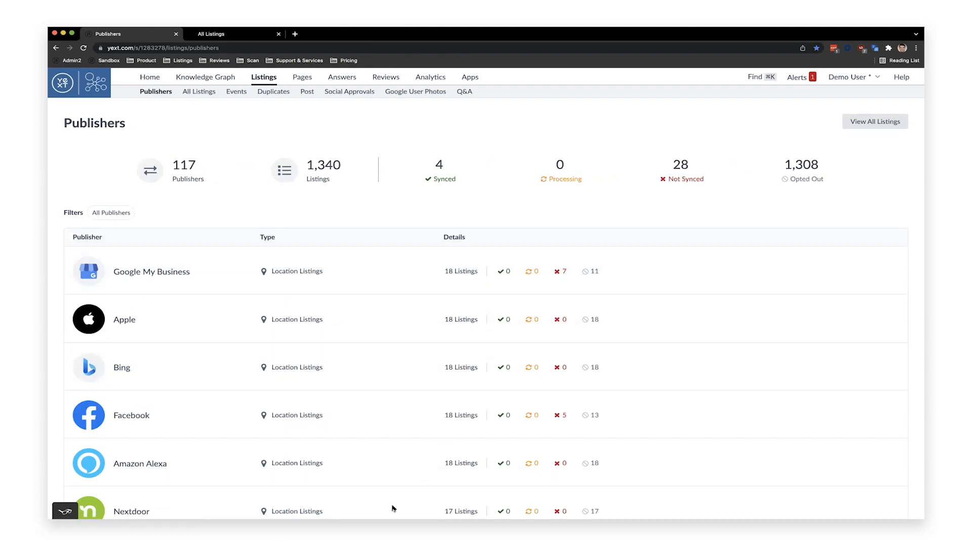